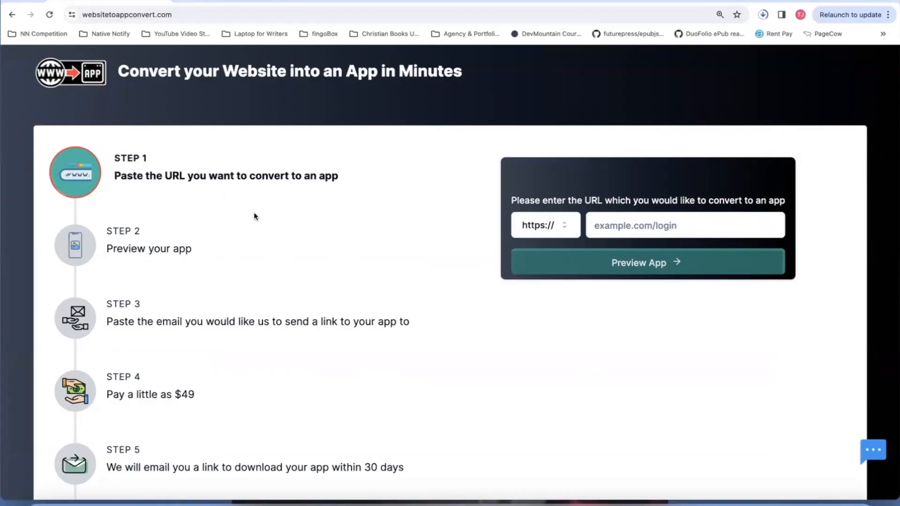
pyautogui.moveTo(340, 199)
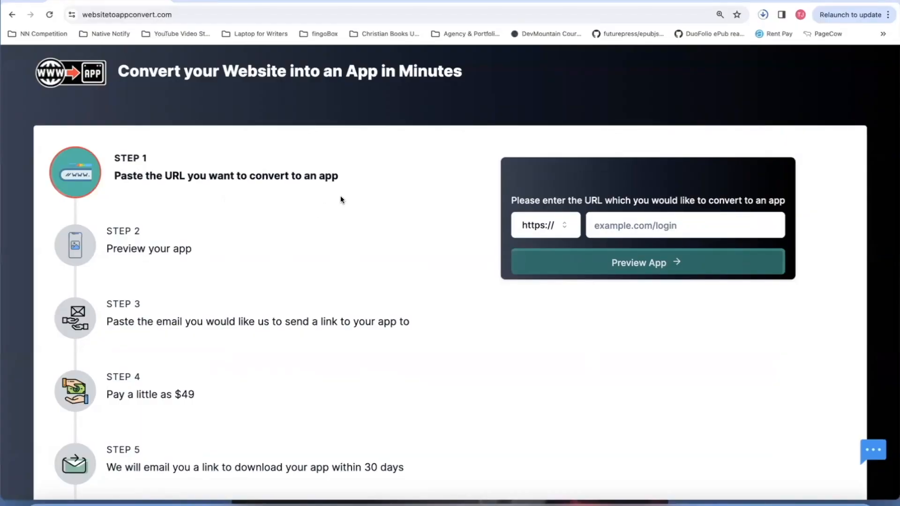
pyautogui.moveTo(404, 226)
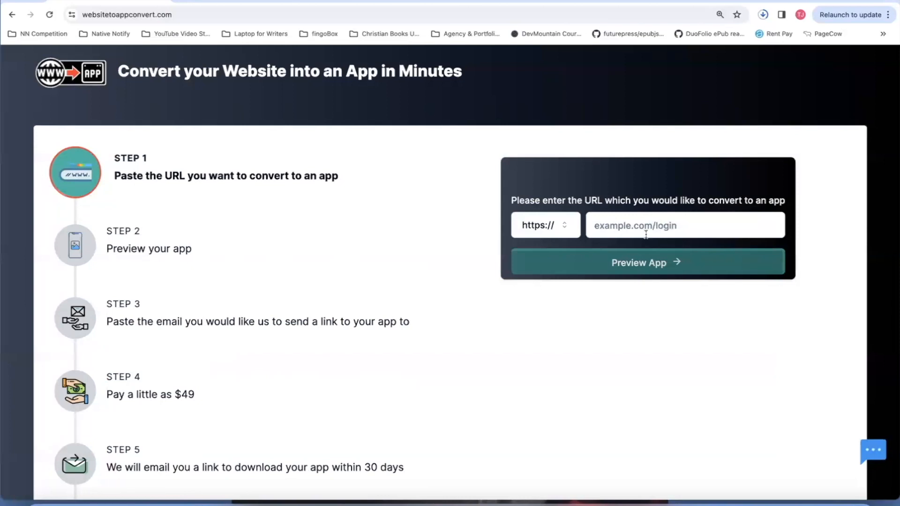
pyautogui.click(543, 224)
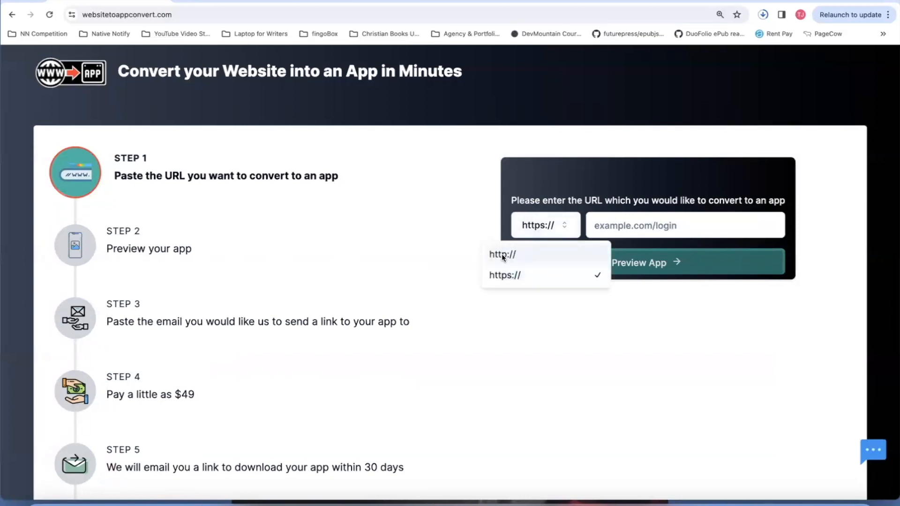
pyautogui.moveTo(516, 281)
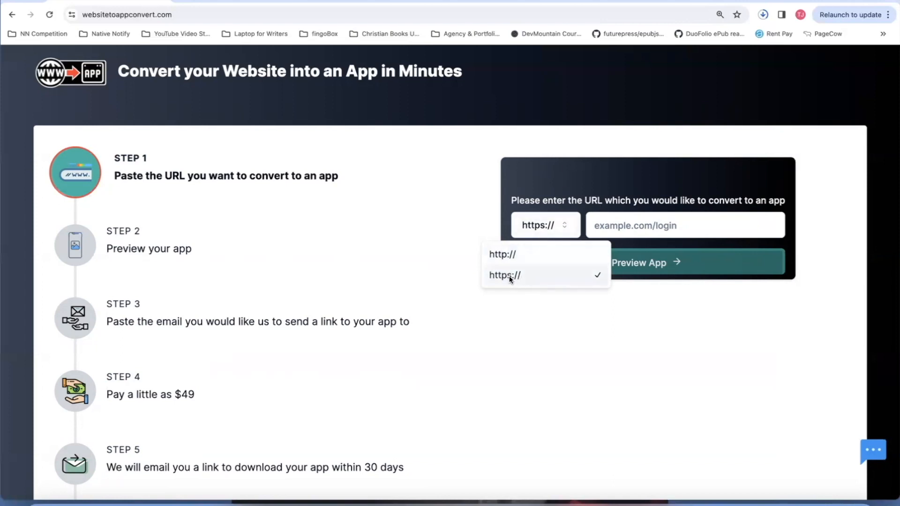
pyautogui.moveTo(614, 225)
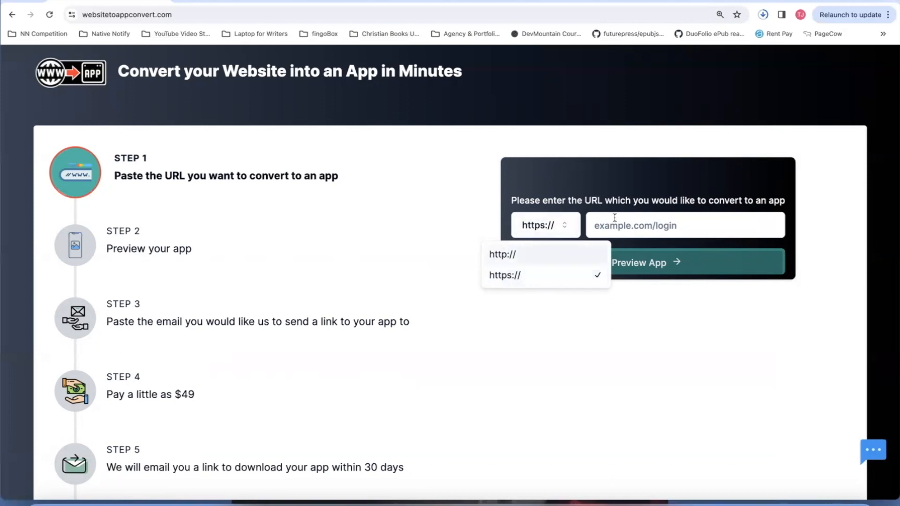
pyautogui.write('app.na')
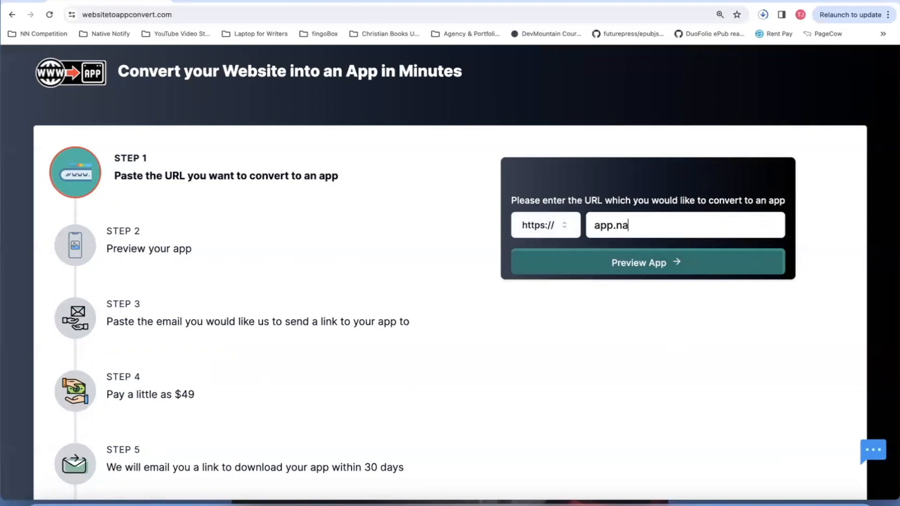
pyautogui.write('tivenotify.')
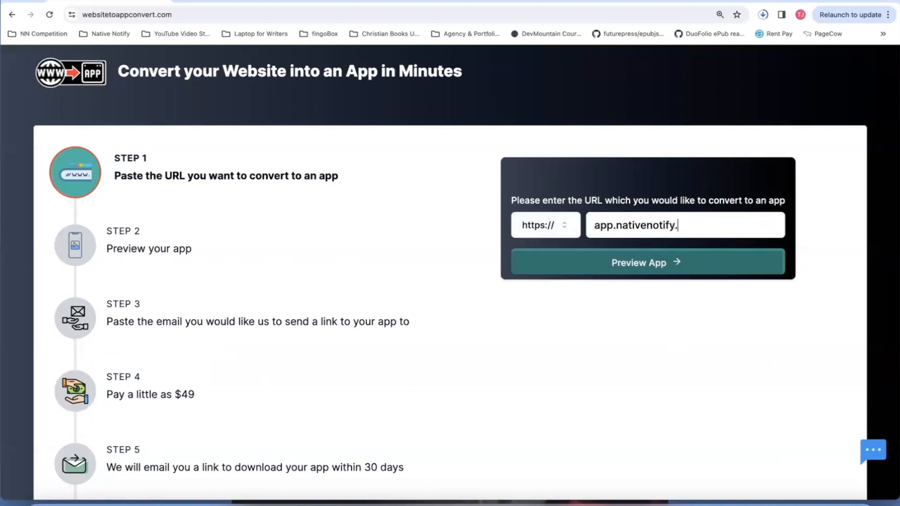
# - Generate the app preview and review the Native Notify login screen in the phone mockup
pyautogui.click(646, 263)
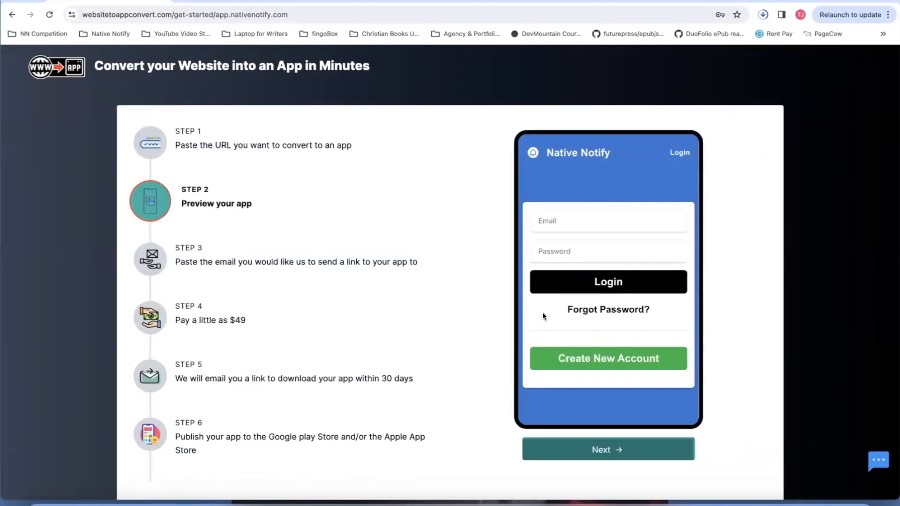
pyautogui.scroll(-3)
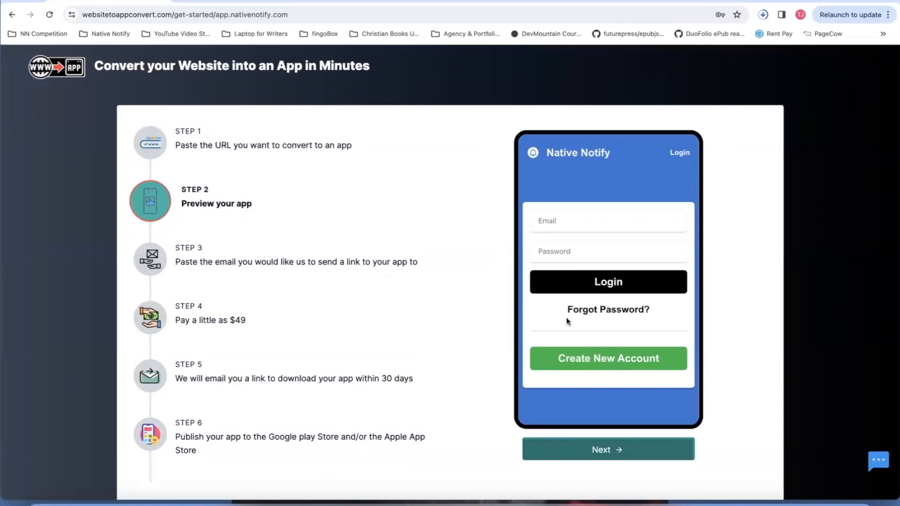
pyautogui.moveTo(523, 177)
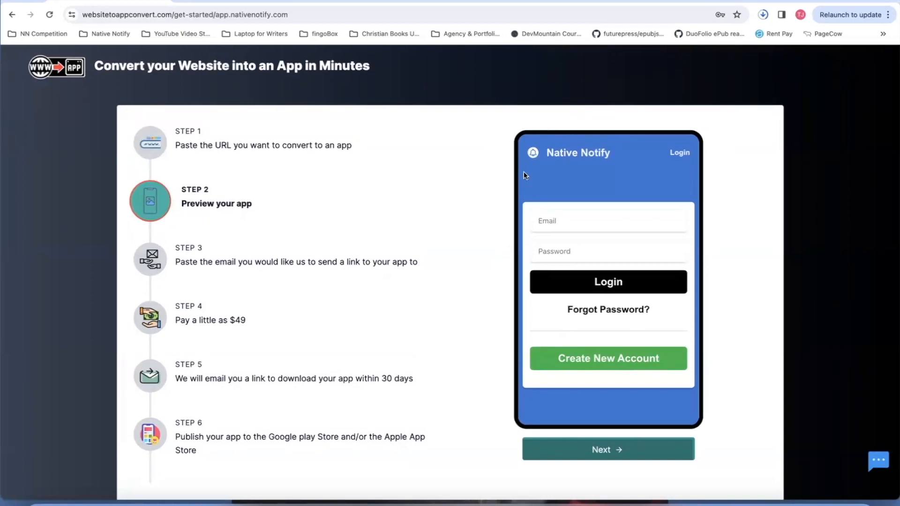
pyautogui.moveTo(657, 146)
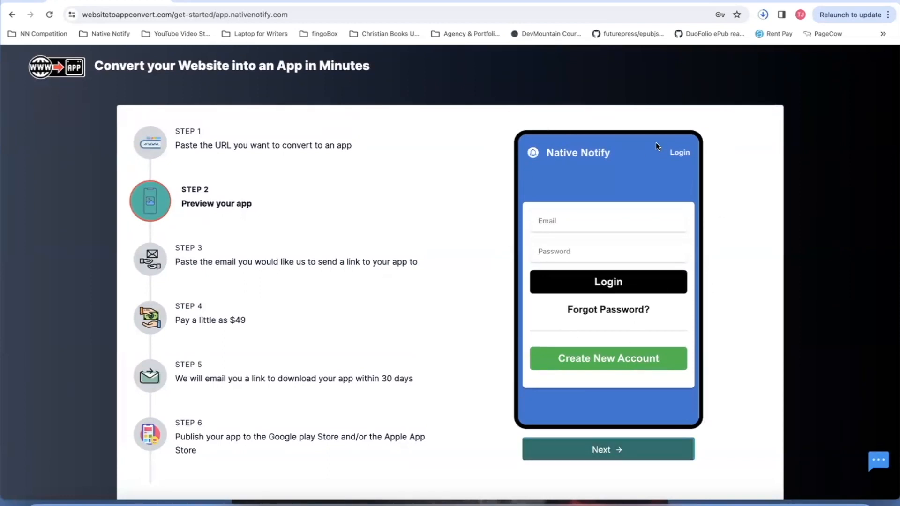
pyautogui.moveTo(568, 332)
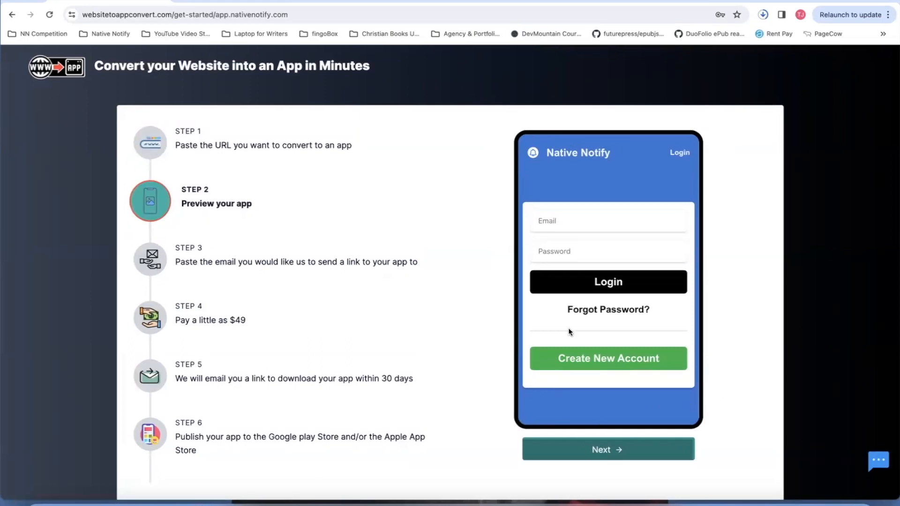
pyautogui.moveTo(571, 301)
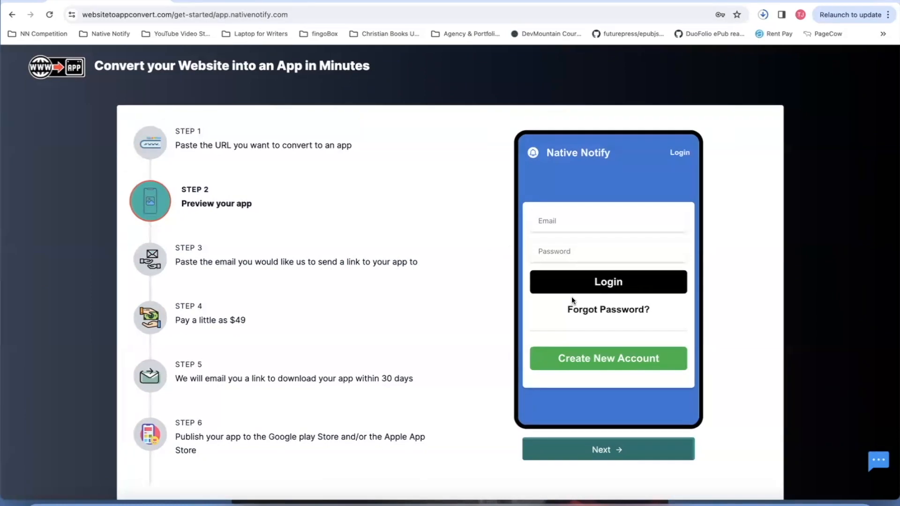
pyautogui.moveTo(632, 142)
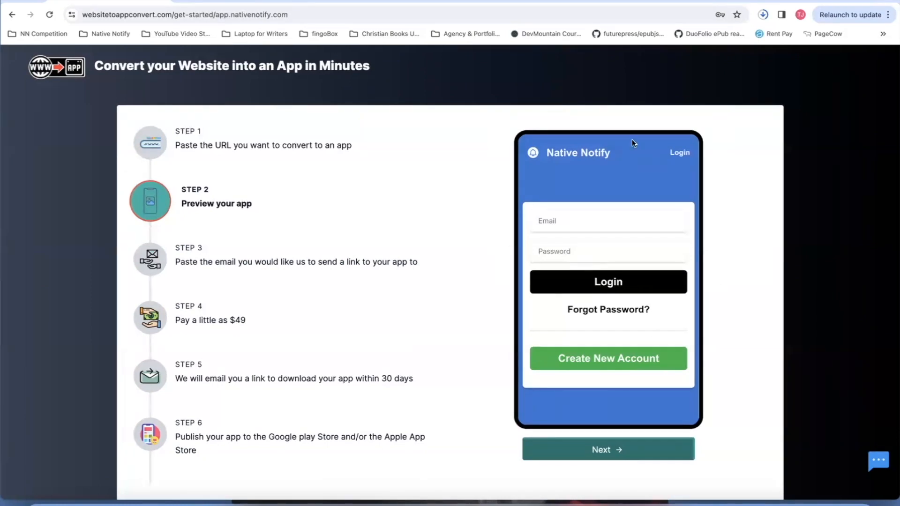
pyautogui.moveTo(578, 288)
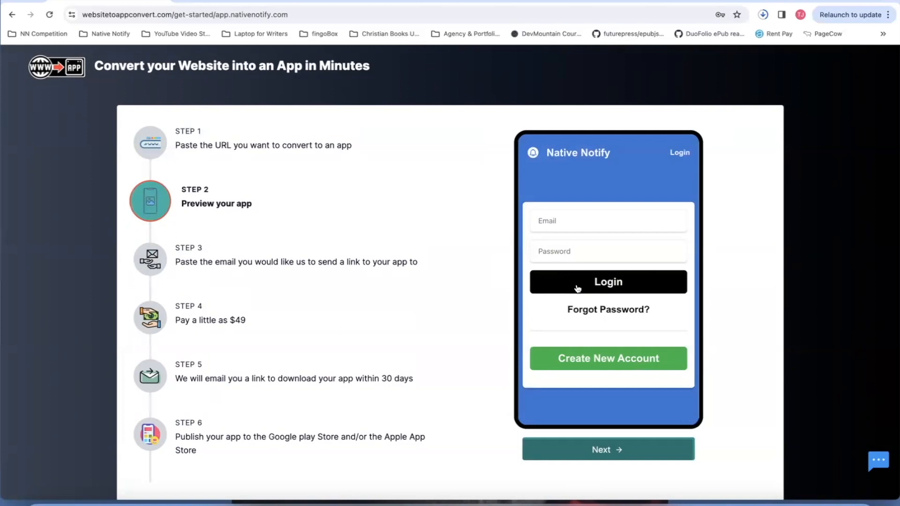
pyautogui.moveTo(595, 139)
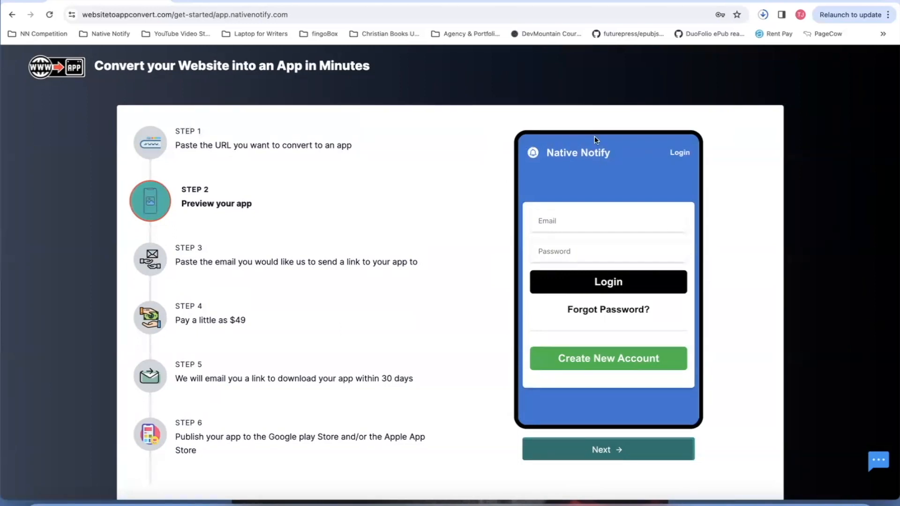
pyautogui.moveTo(614, 154)
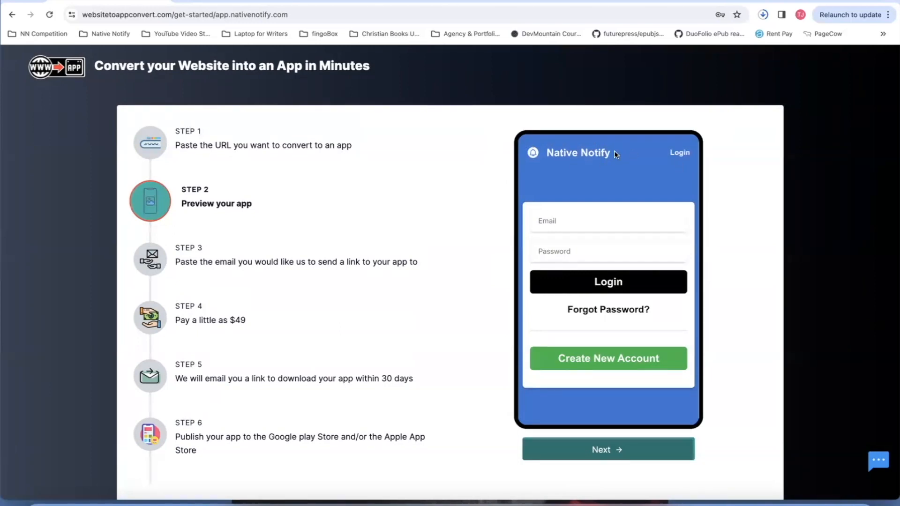
pyautogui.moveTo(548, 287)
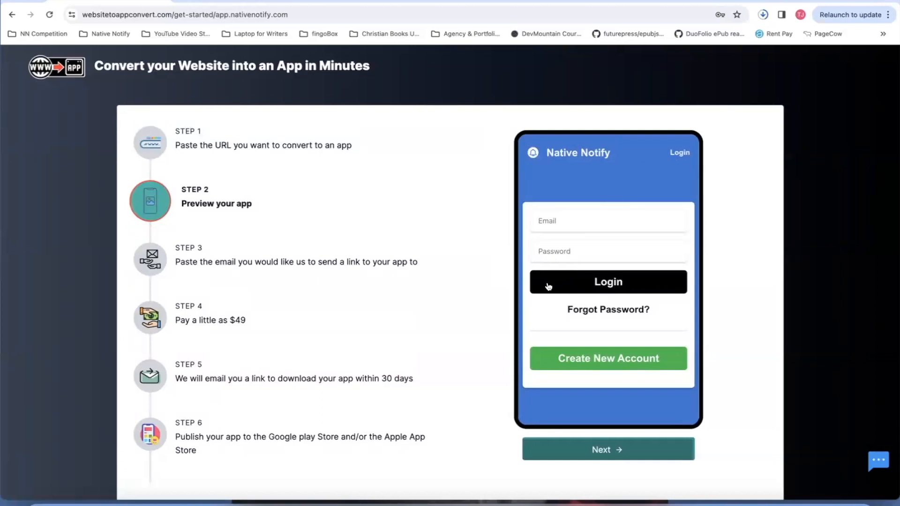
pyautogui.moveTo(562, 188)
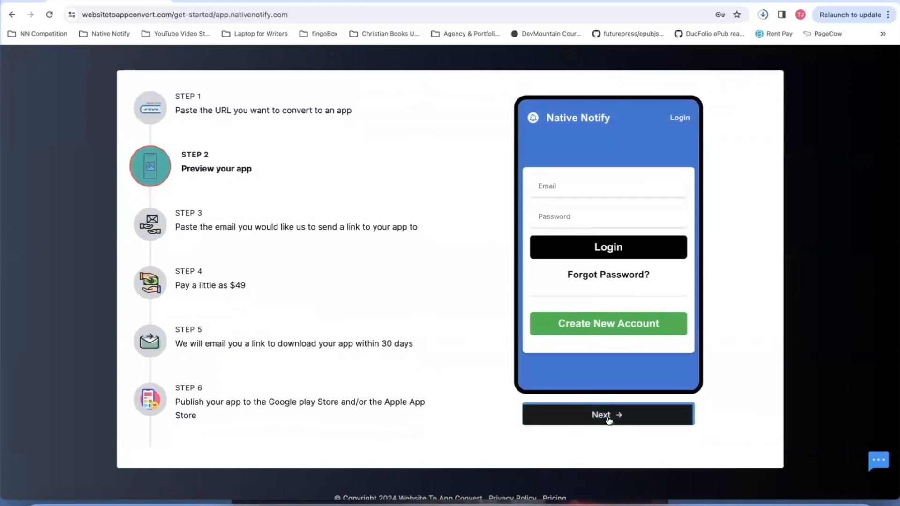
pyautogui.click(607, 414)
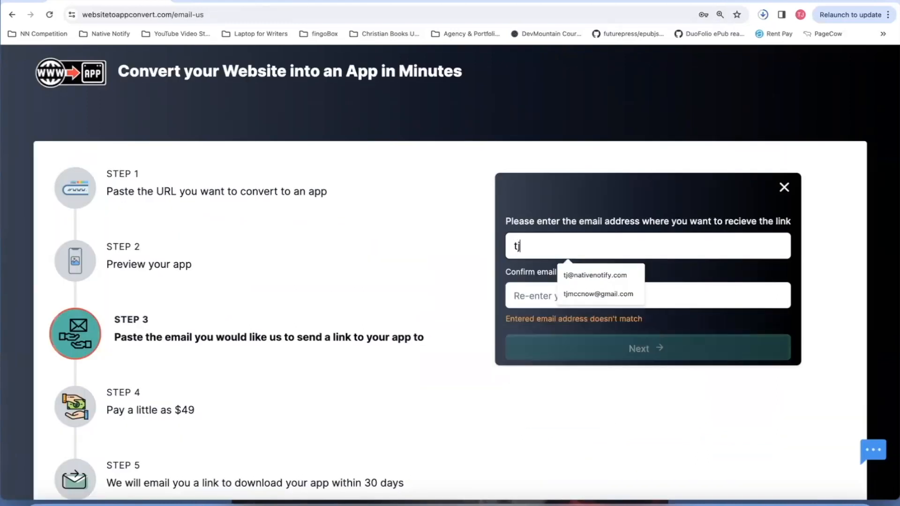
pyautogui.write('@nativenot')
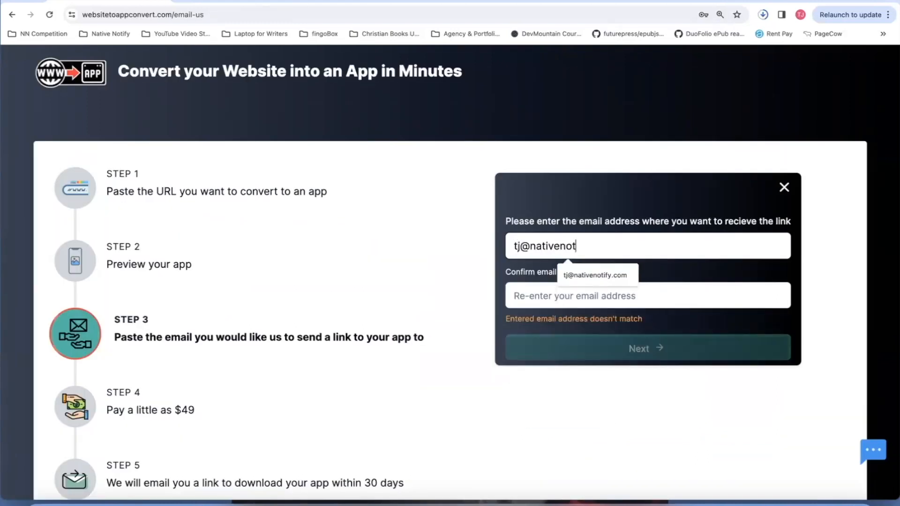
pyautogui.click(595, 275)
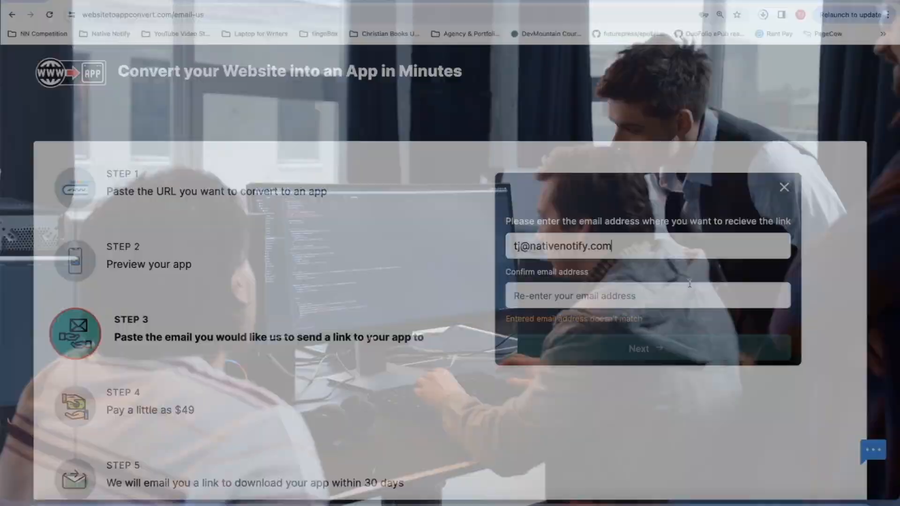
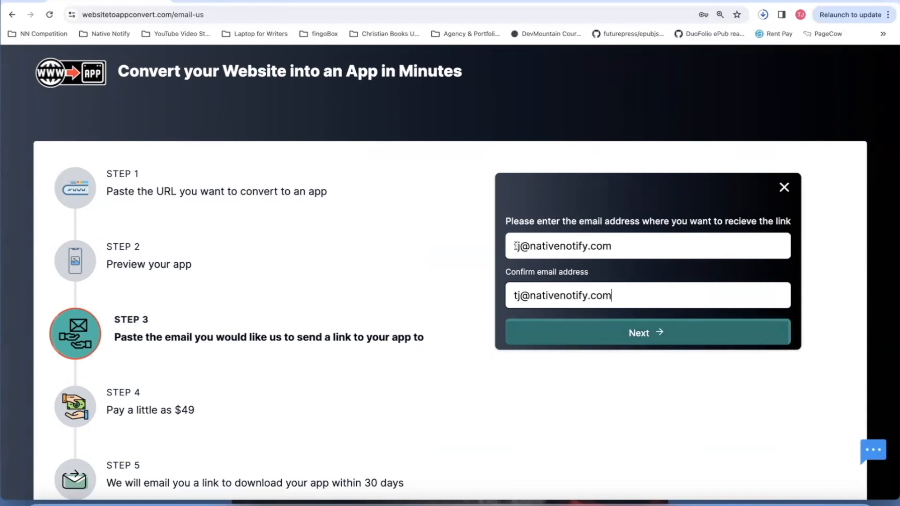
pyautogui.click(645, 332)
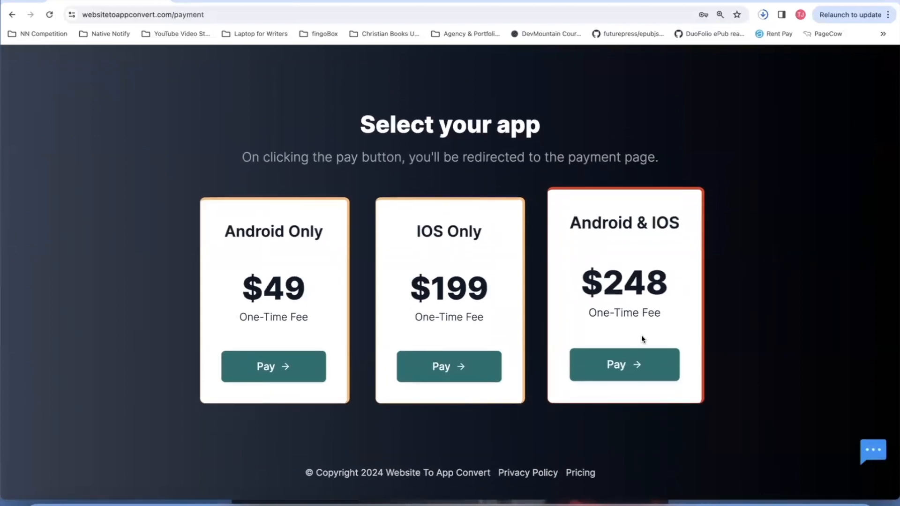
pyautogui.moveTo(499, 269)
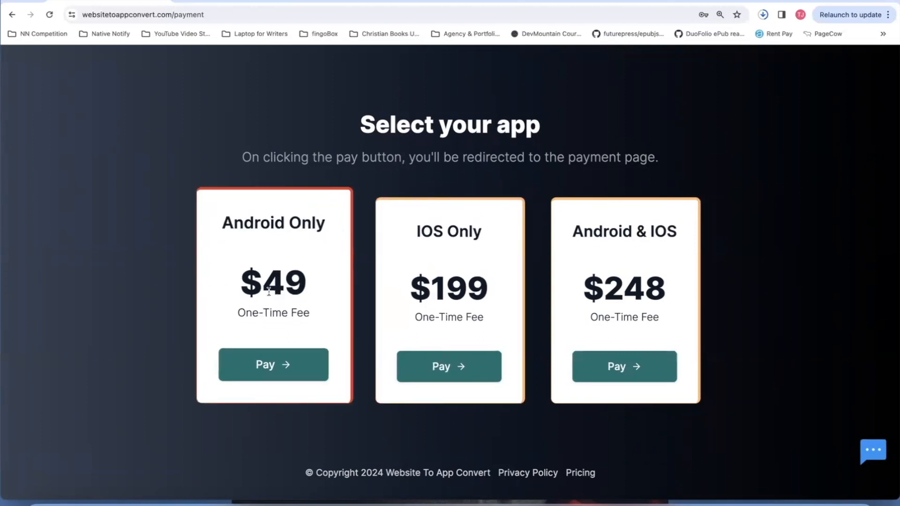
# - Review the Android Only $49, IOS Only $199 and Android & IOS $248 plan cards
pyautogui.doubleClick(250, 313)
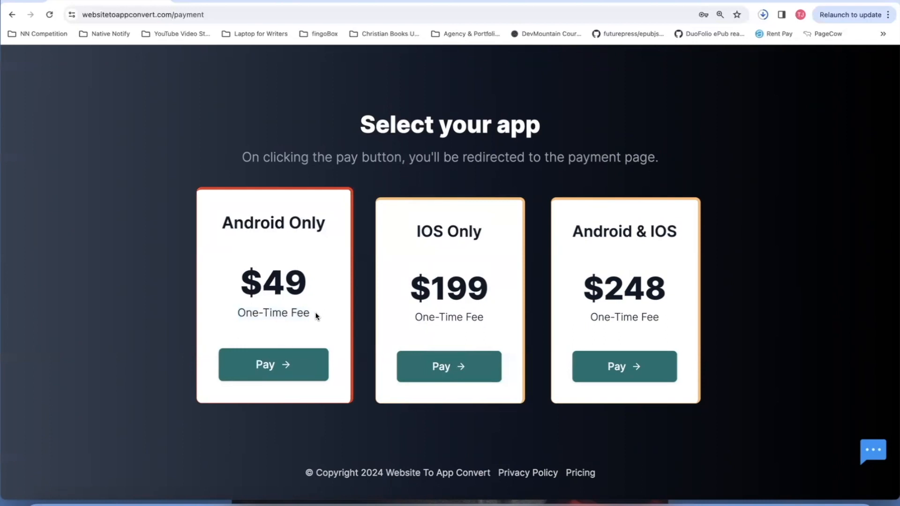
pyautogui.moveTo(234, 316)
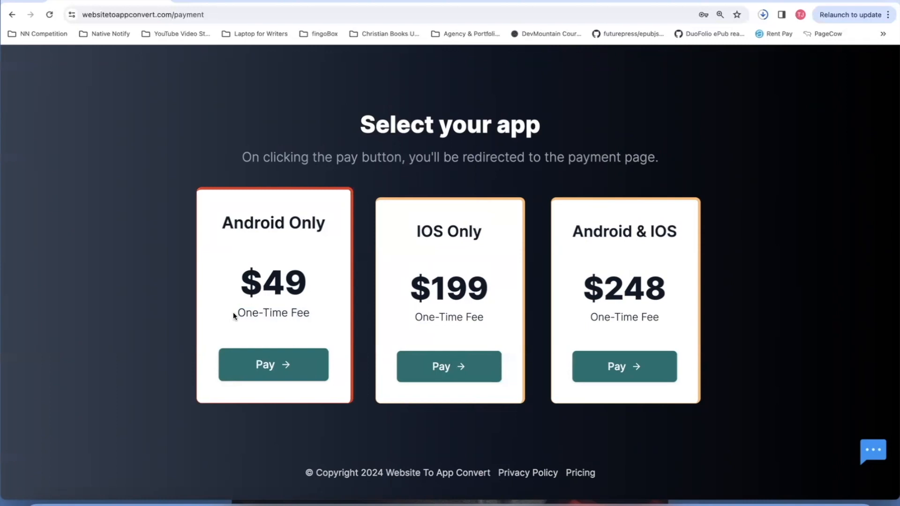